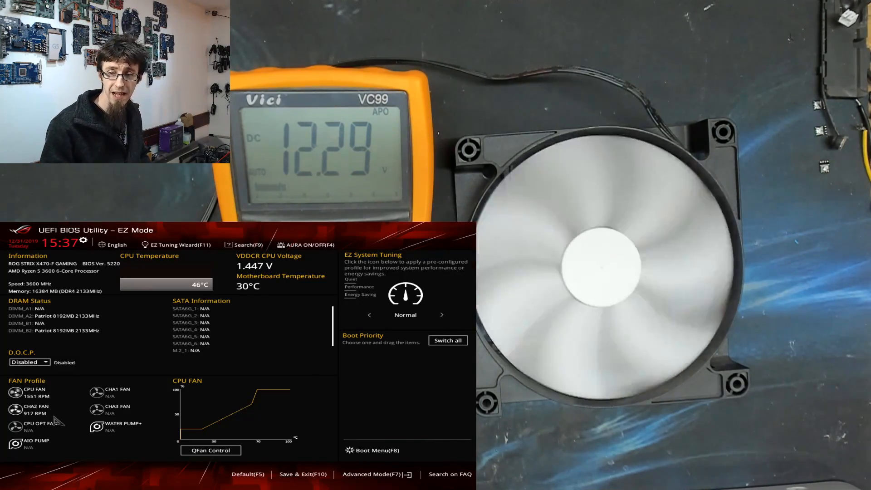
Set Chassis Fan 2 minimum duty cycle to 80% in Advanced Mode, then return to EZ Mode.
click(373, 473)
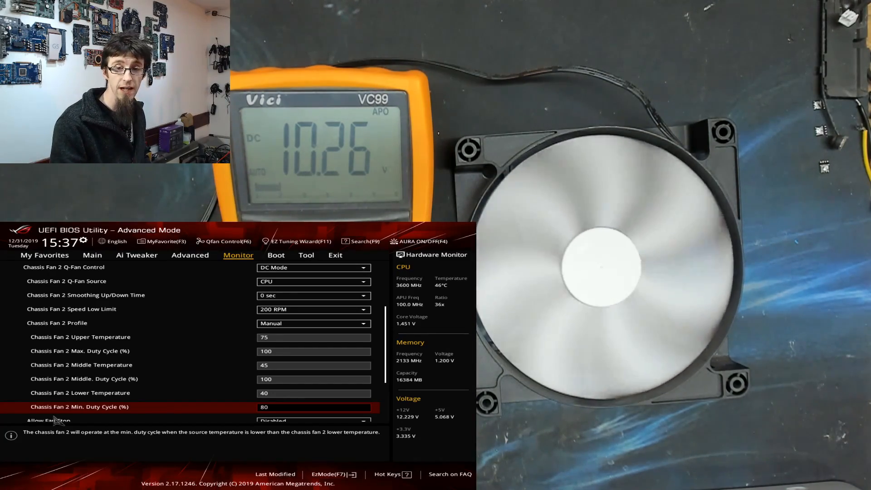
key(F7)
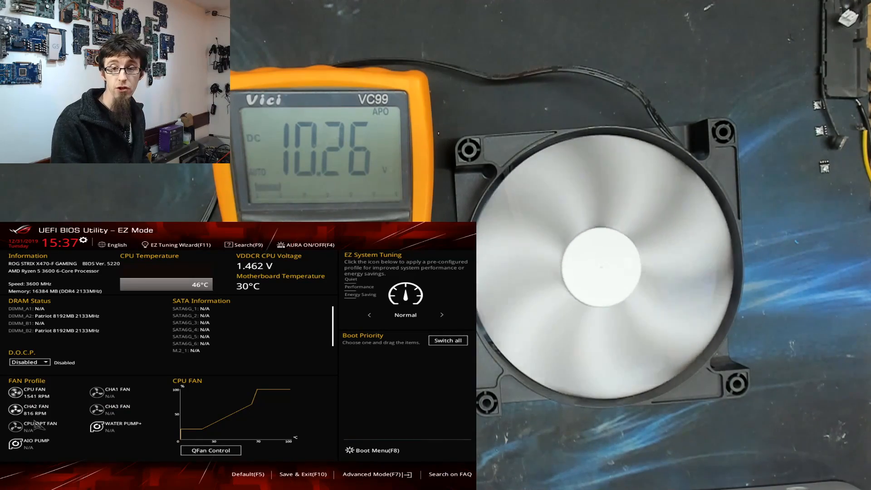
click(371, 473)
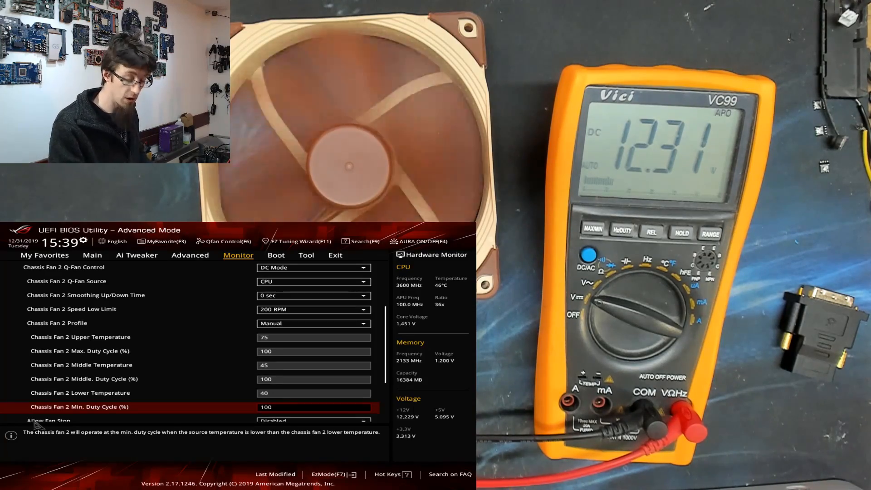
Return to EZ Mode with Chassis Fan 2 minimum duty at 60%, reading 968 RPM.
key(F7)
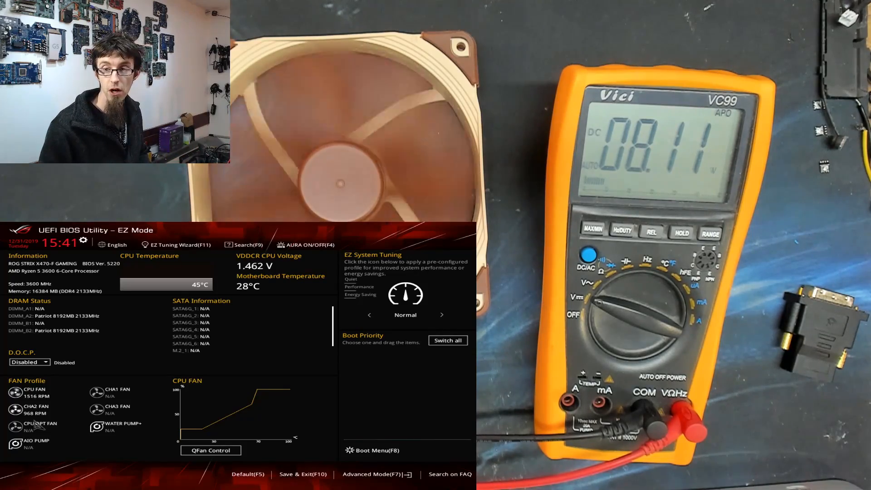
Switch Chassis Fan 2 to PWM mode with 50% minimum duty, then return to EZ Mode.
click(371, 473)
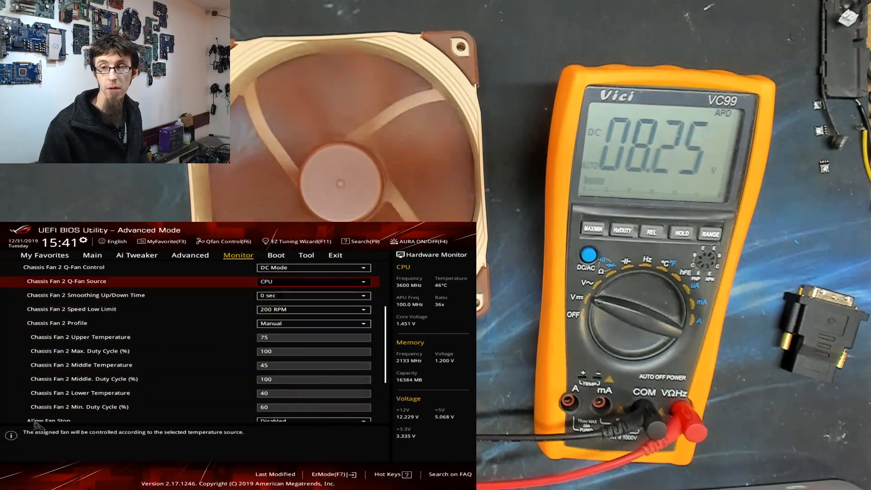
click(312, 267)
text(100)
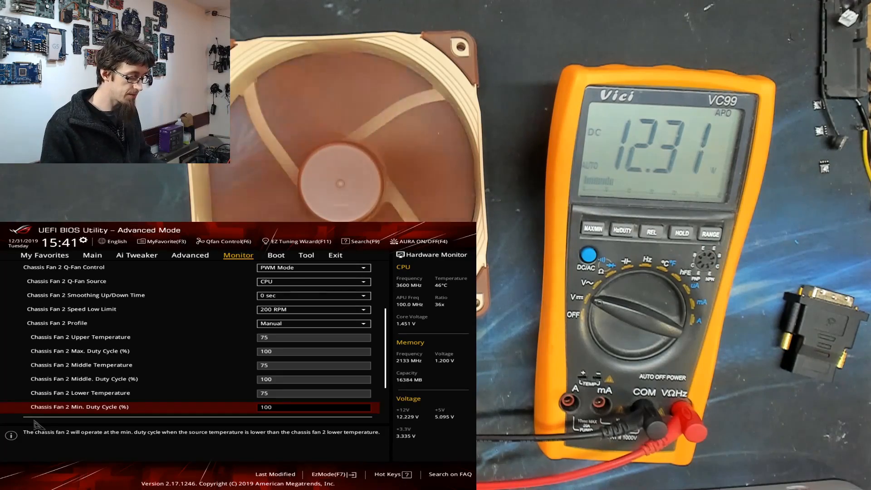
text(50)
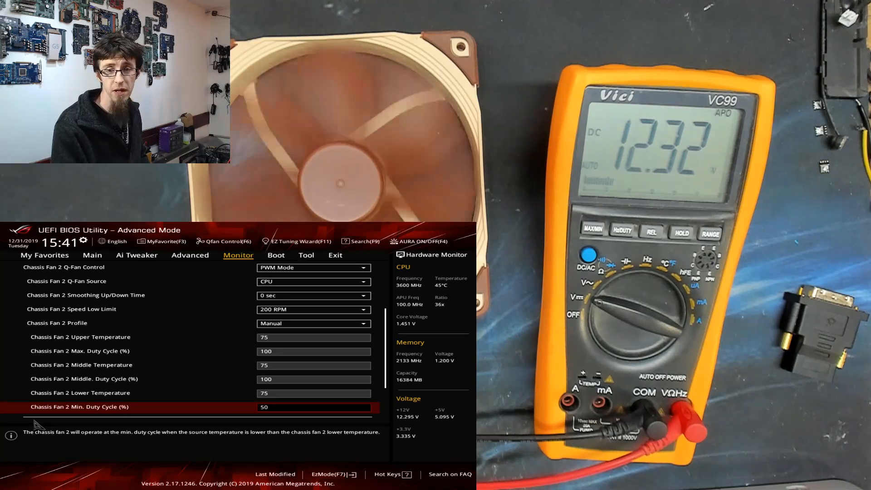
key(f7)
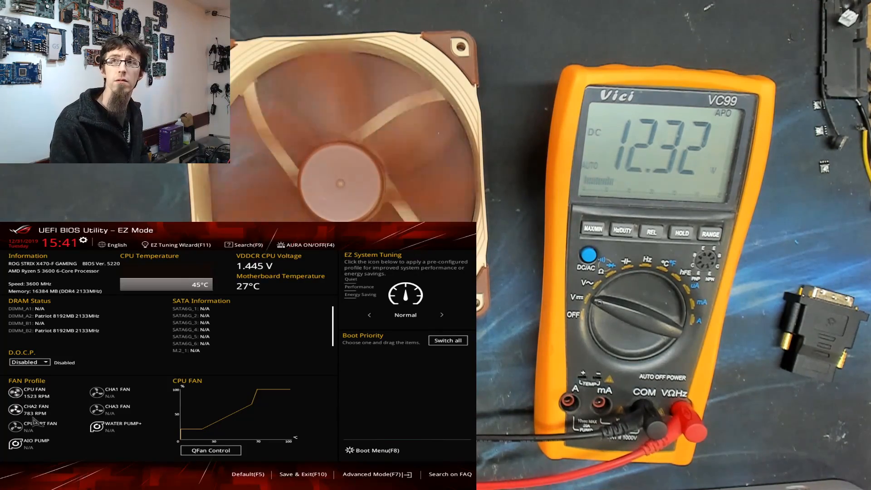
click(376, 474)
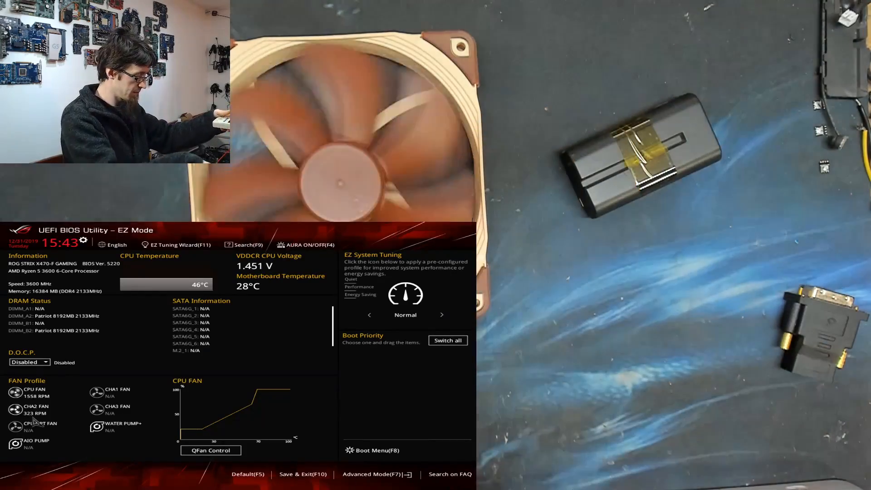
click(372, 473)
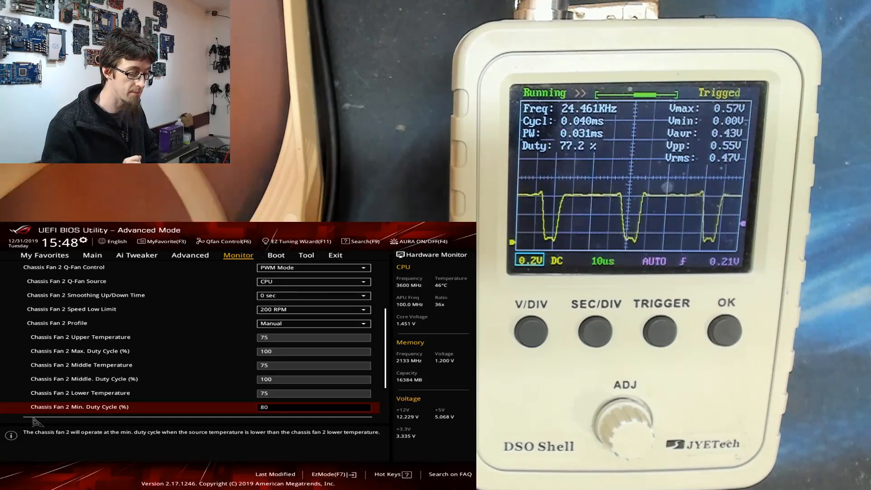
Enter 95 as Chassis Fan 2's Min. Duty Cycle (%).
text(95)
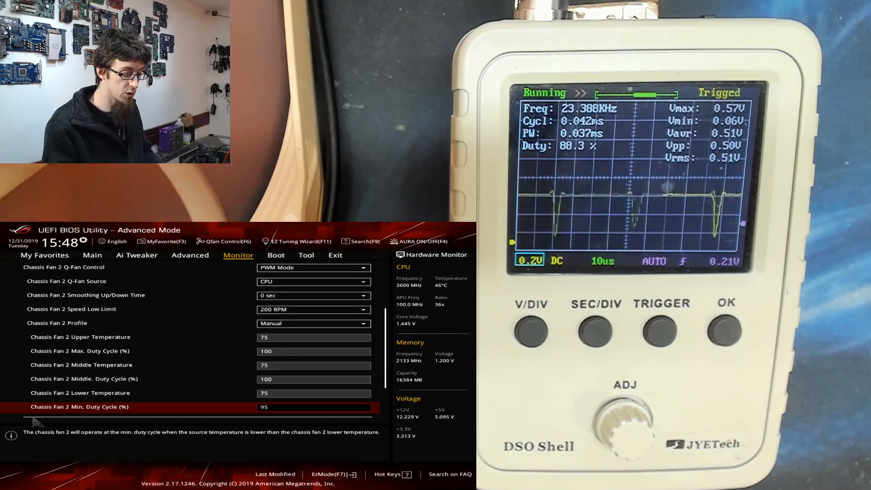
Enter 20 as Chassis Fan 2's minimum duty, then change it to 60.
text(20)
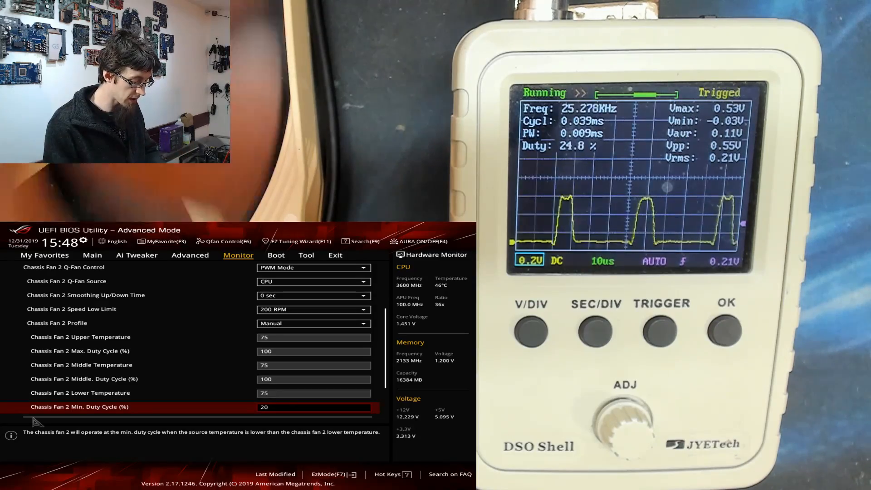
text(60)
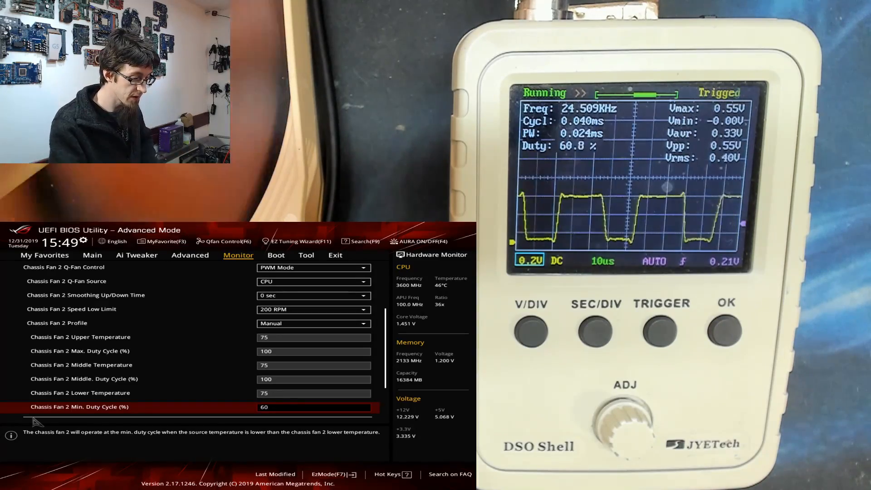